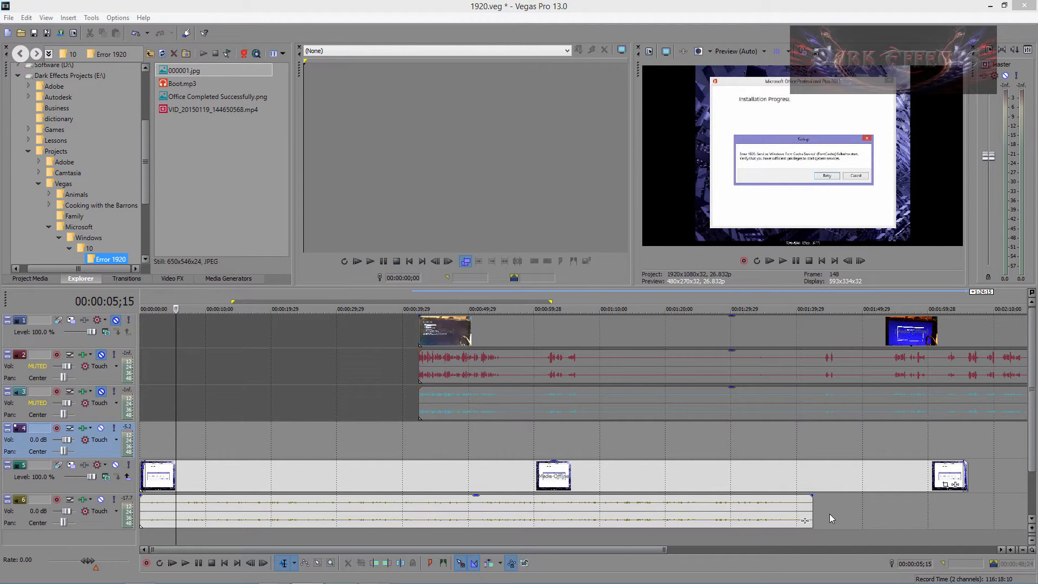
mouse_move(406, 453)
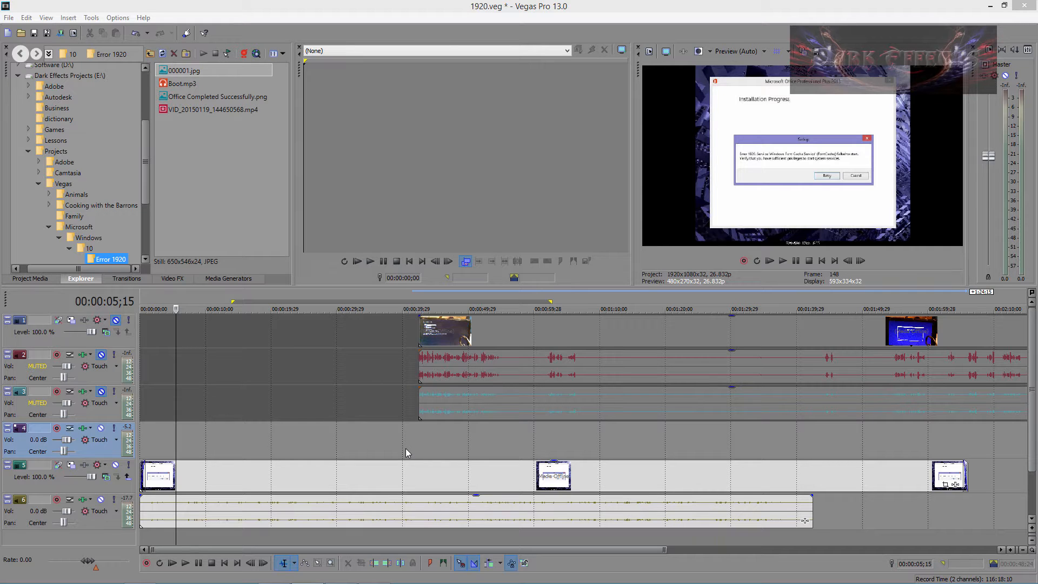
Step: Arm the empty fourth audio track for recording and stop a quick test take
click(56, 429)
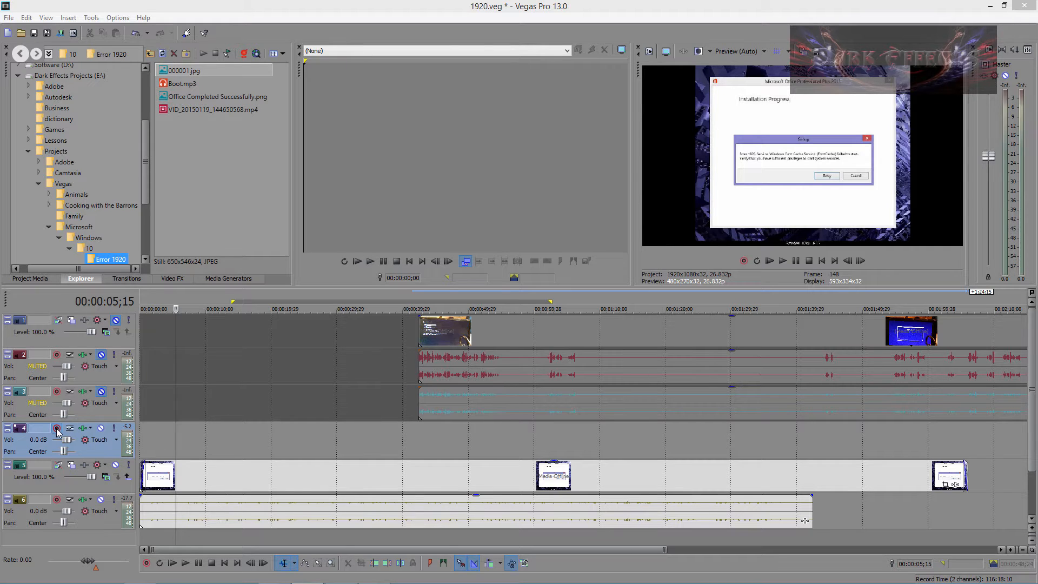
mouse_move(57, 428)
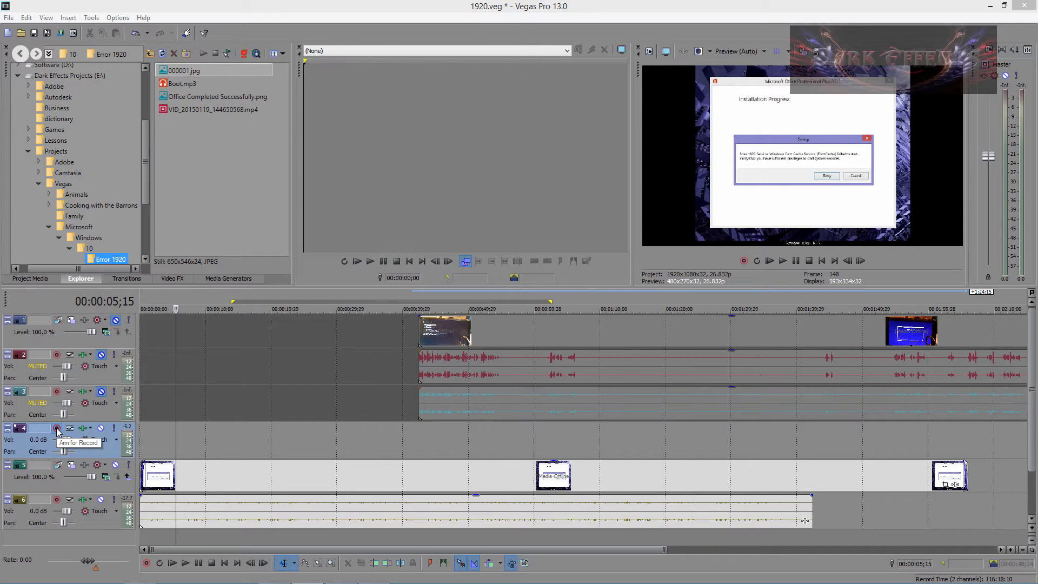
click(56, 428)
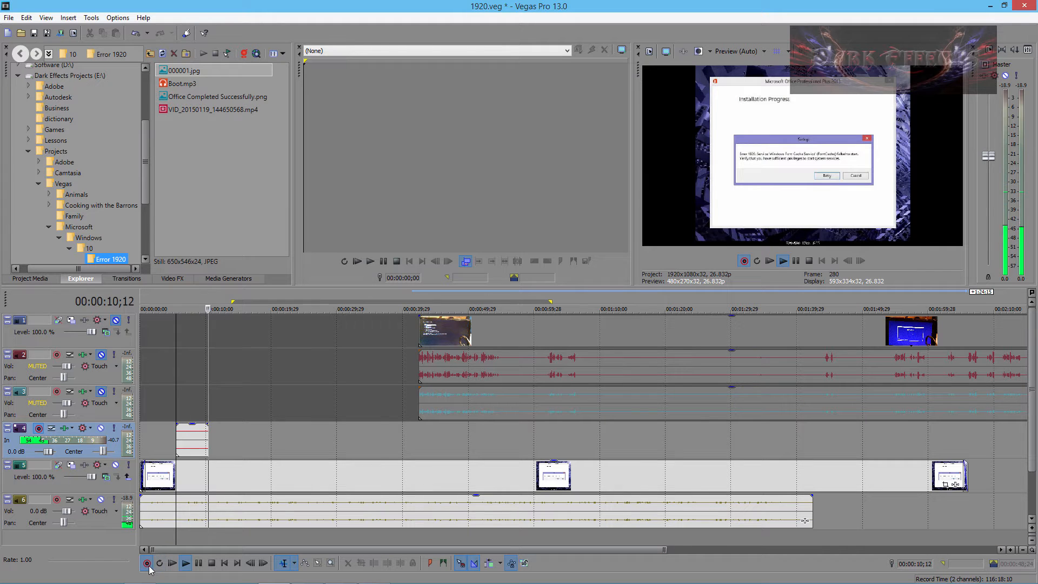
click(146, 563)
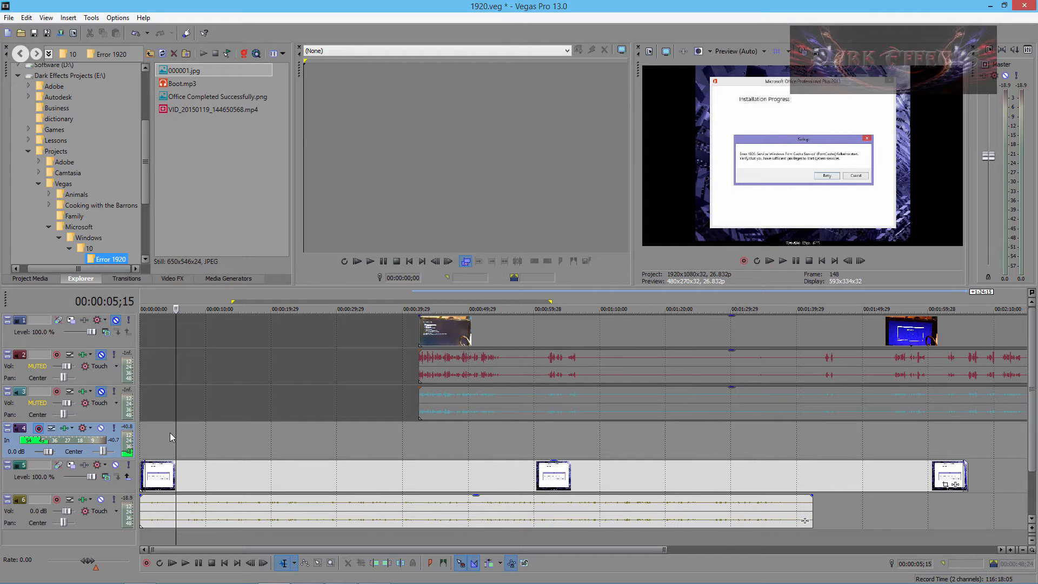
mouse_move(181, 437)
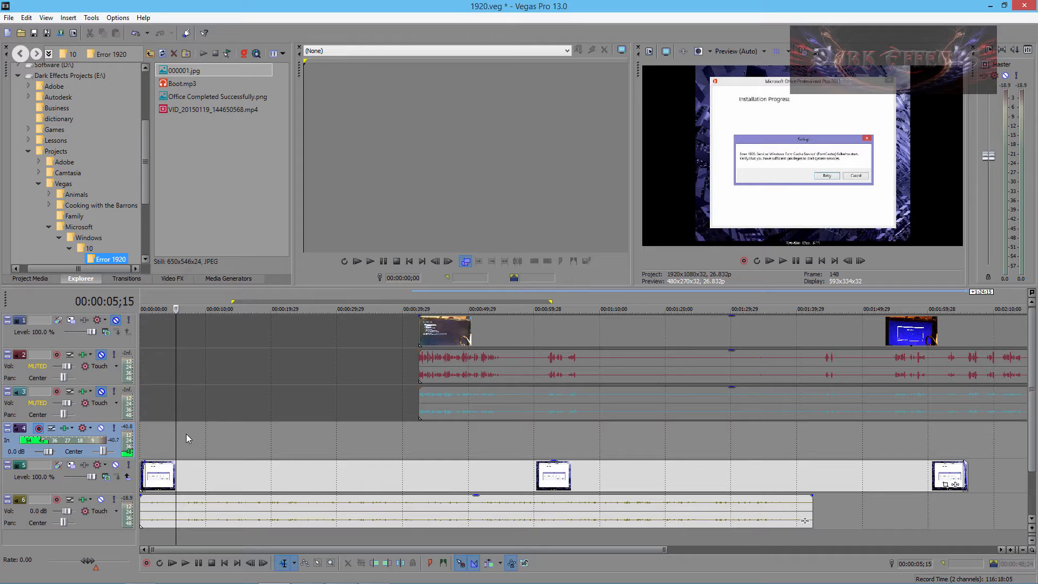
mouse_move(404, 440)
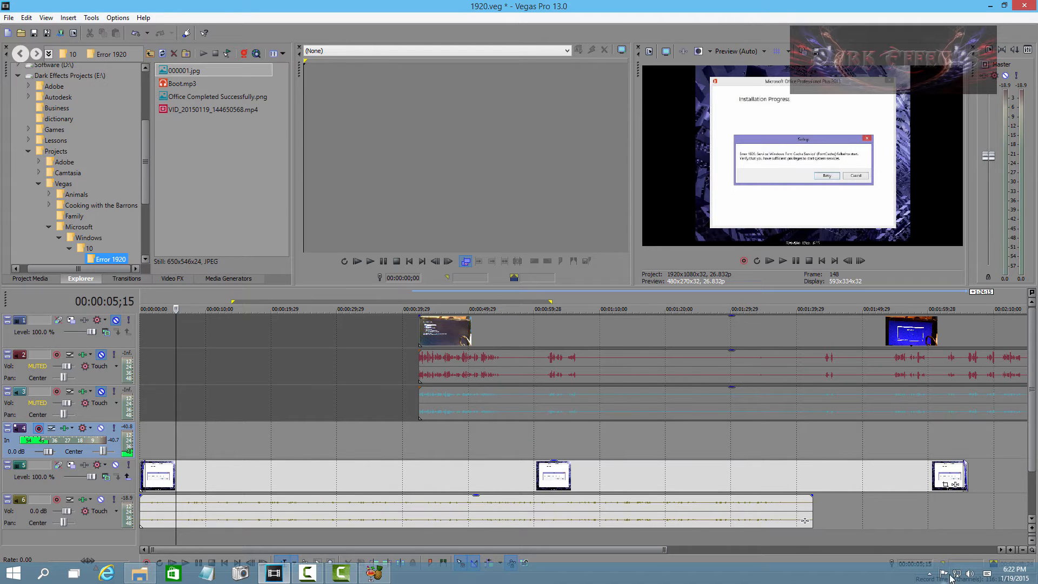
mouse_move(969, 573)
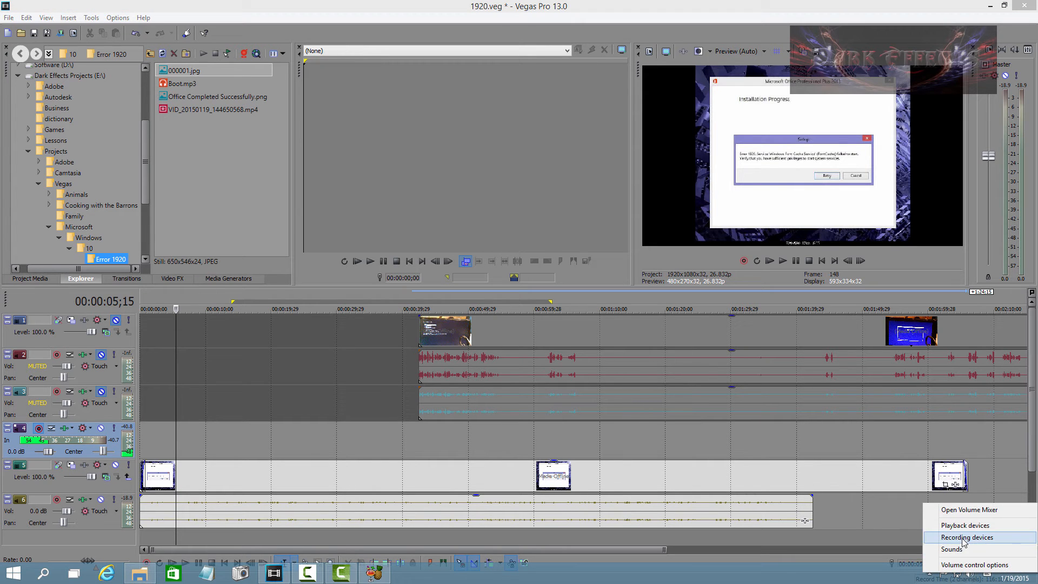
click(966, 537)
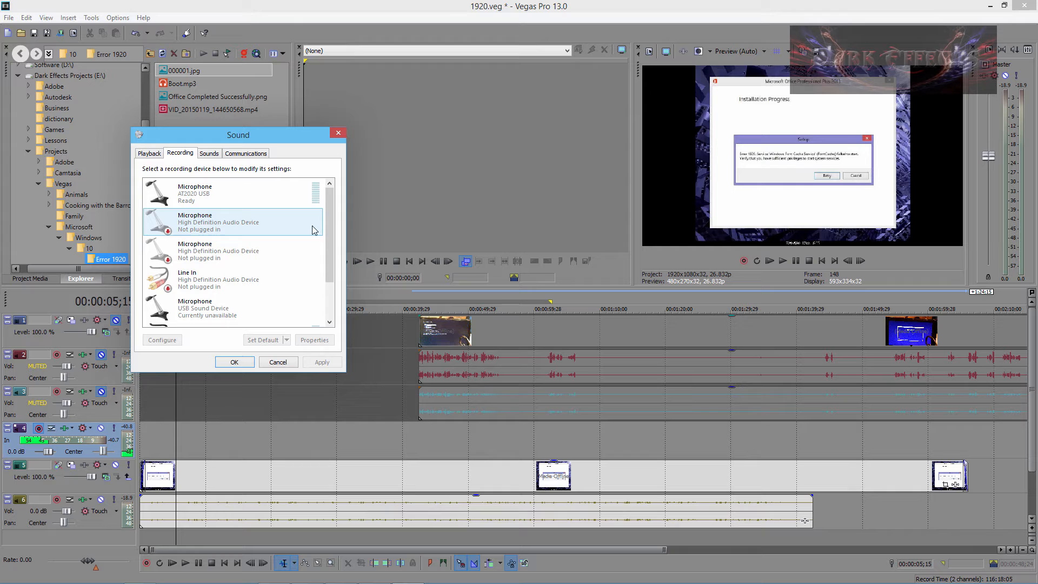
click(206, 192)
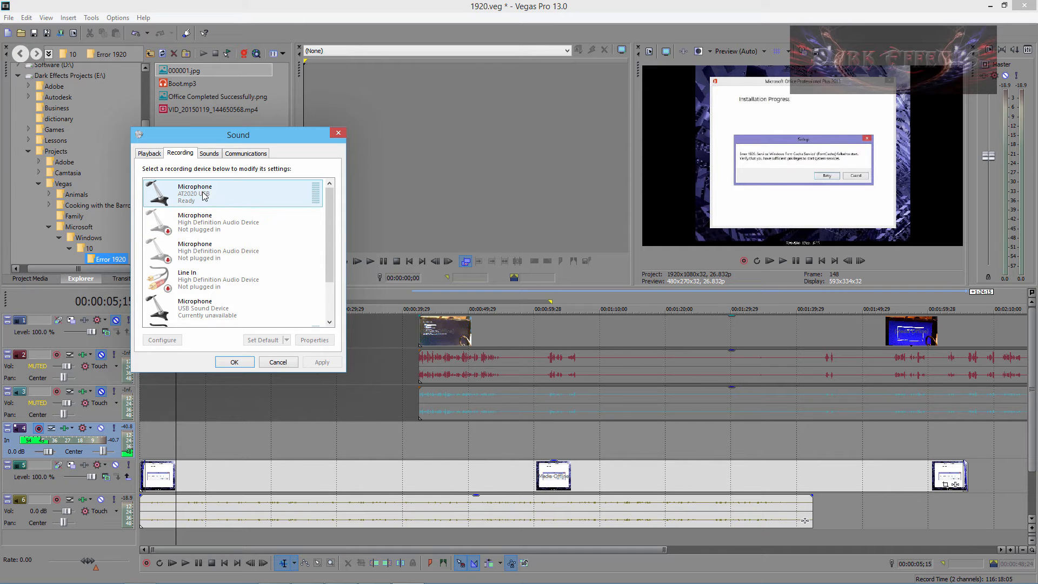
click(263, 340)
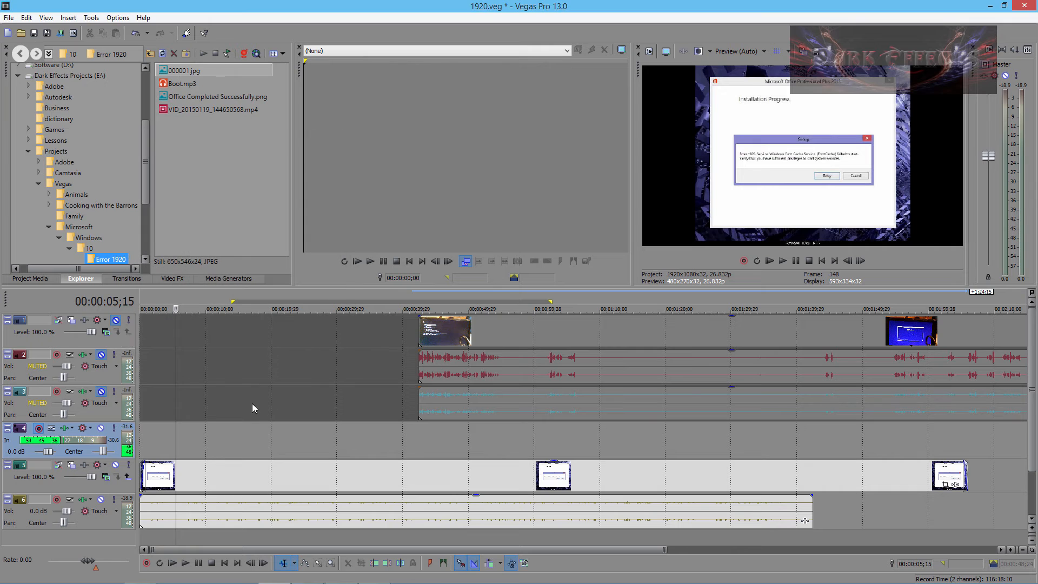
mouse_move(49, 443)
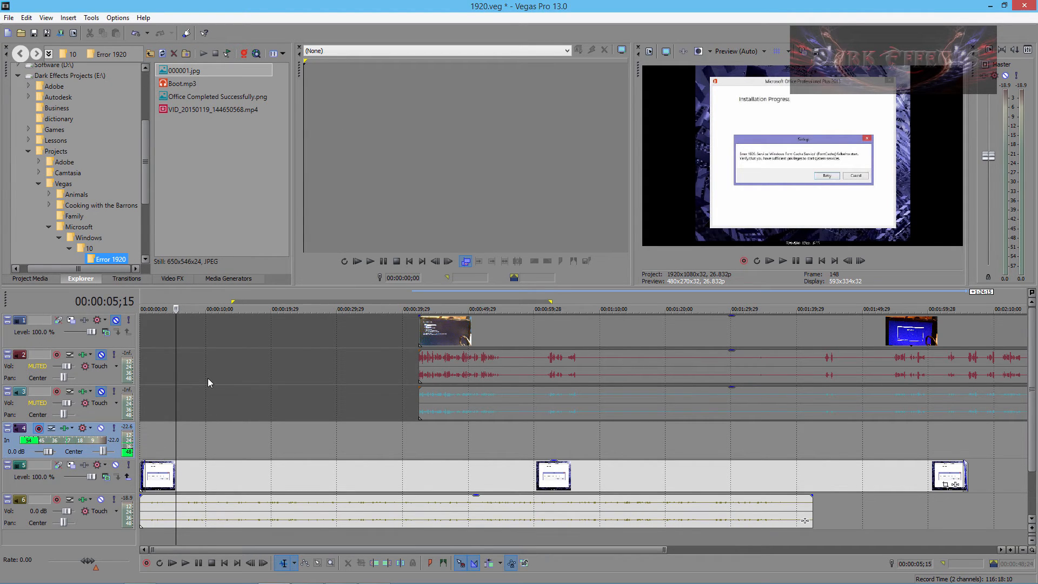
Step: Record a short voiceover and keep it as 'Record Take 1' on the armed track
click(146, 563)
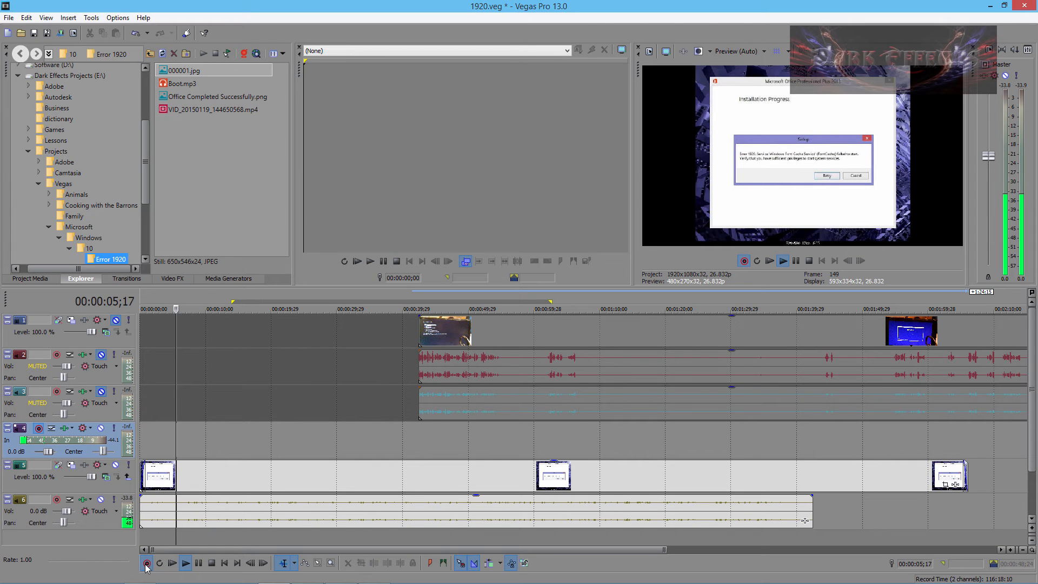
click(146, 562)
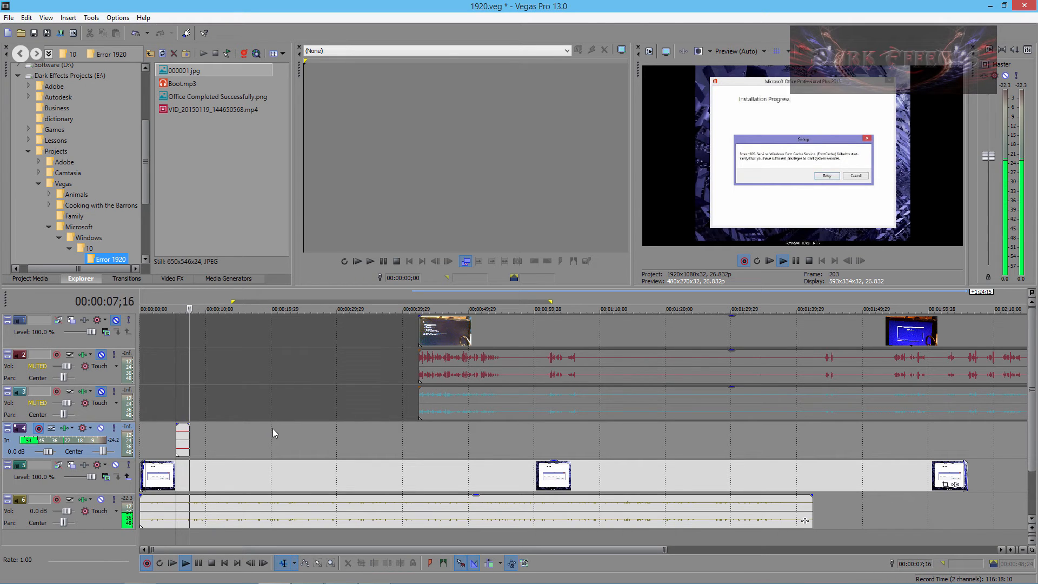
click(185, 562)
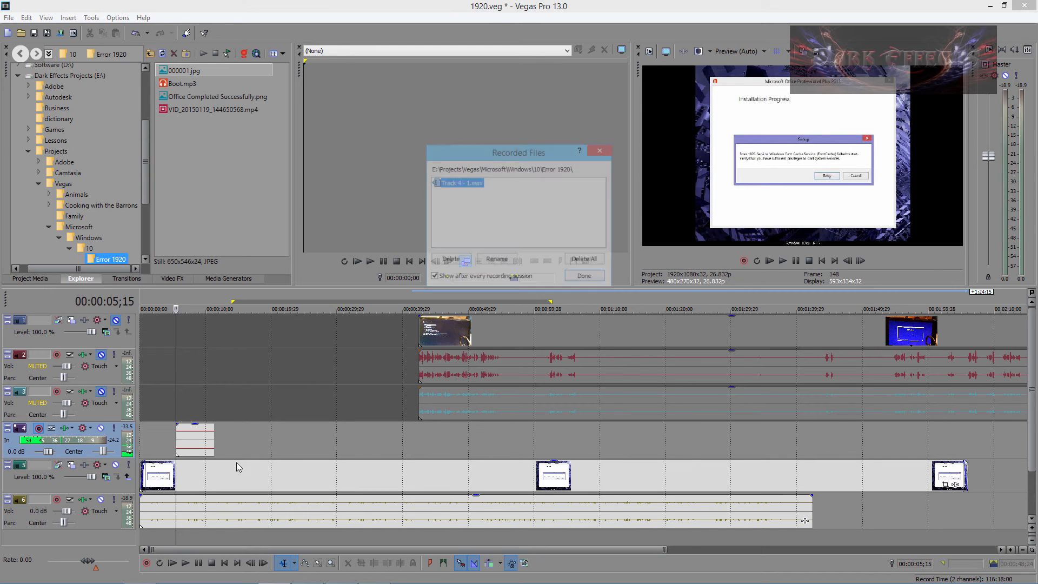
click(583, 275)
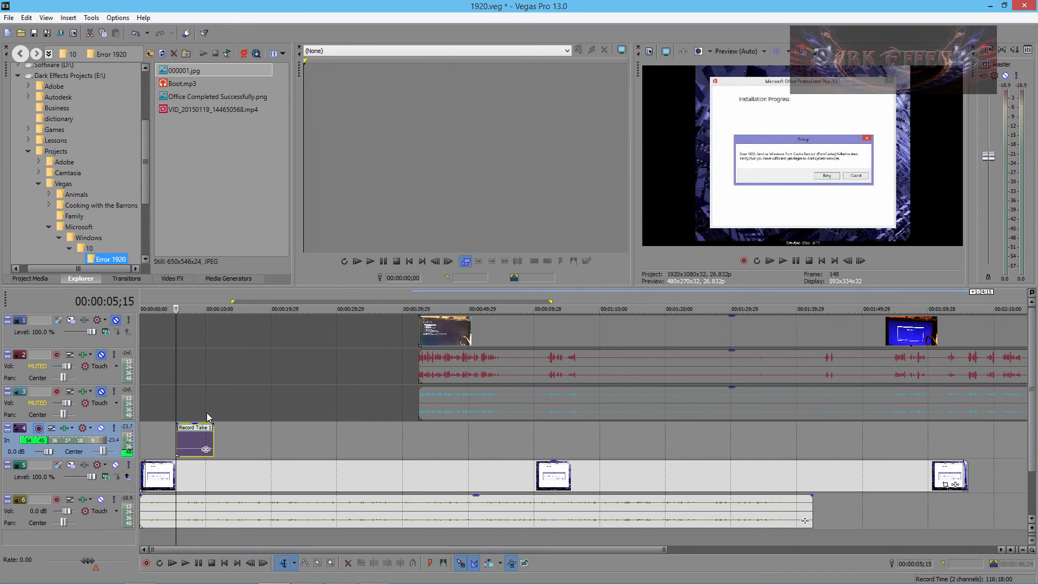
click(185, 562)
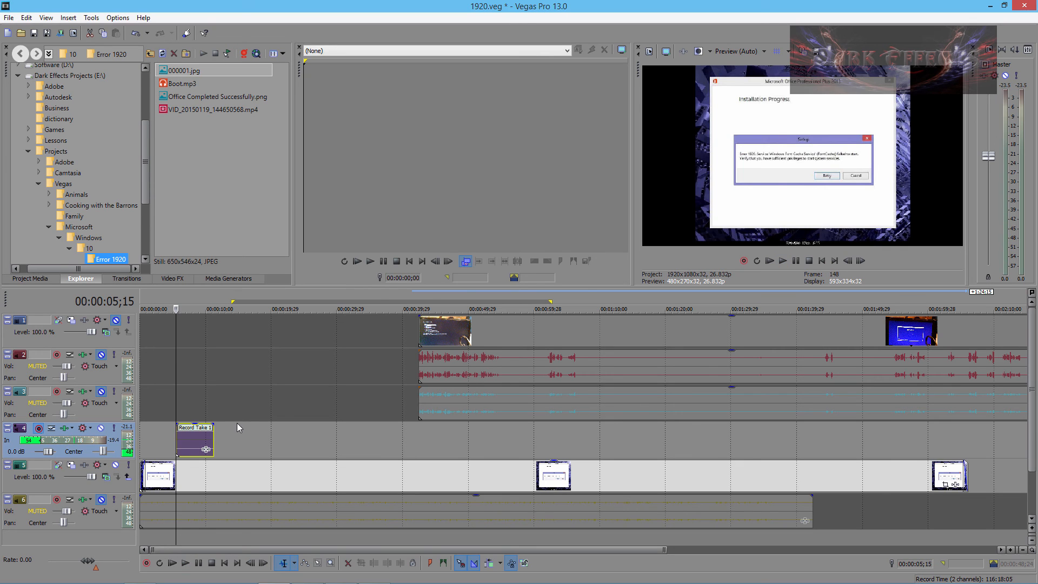
mouse_move(243, 430)
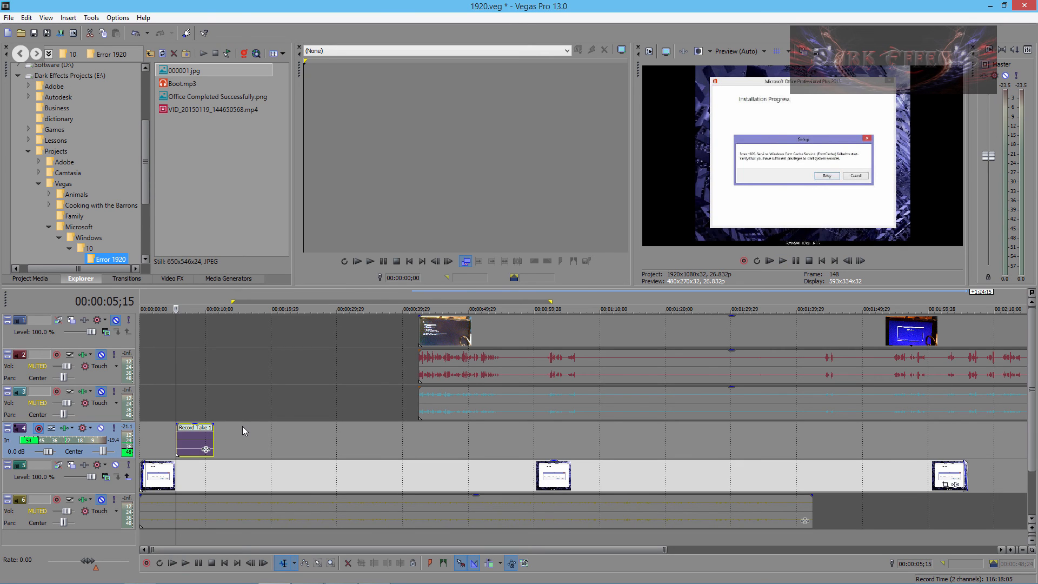